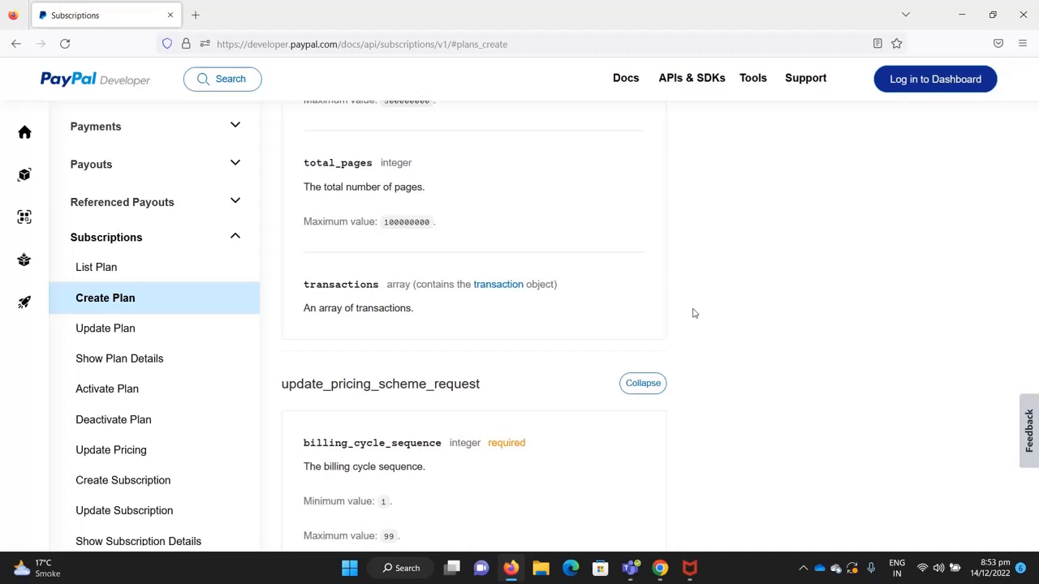
pyautogui.moveTo(629, 268)
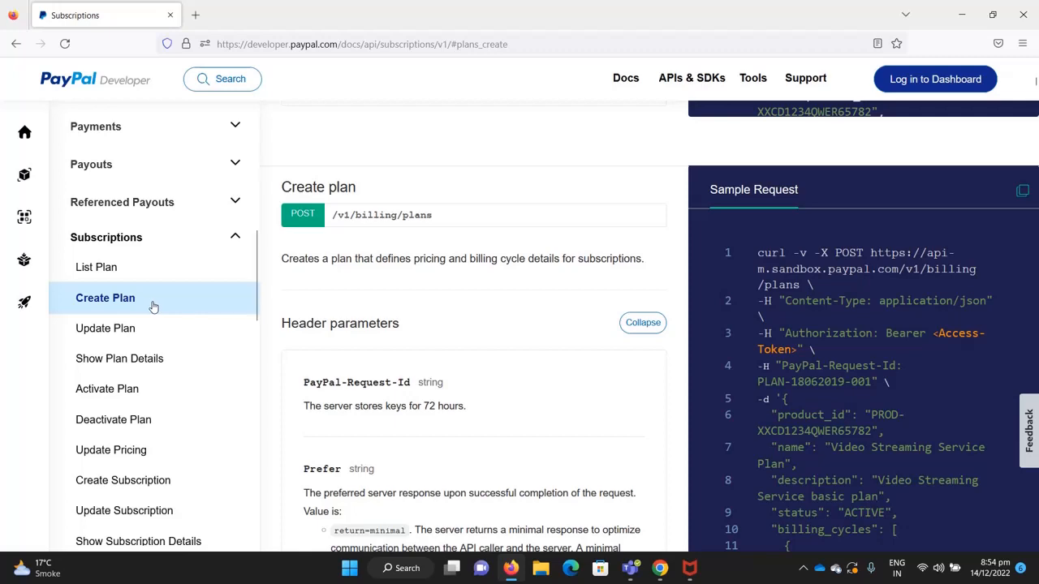
pyautogui.scroll(-3)
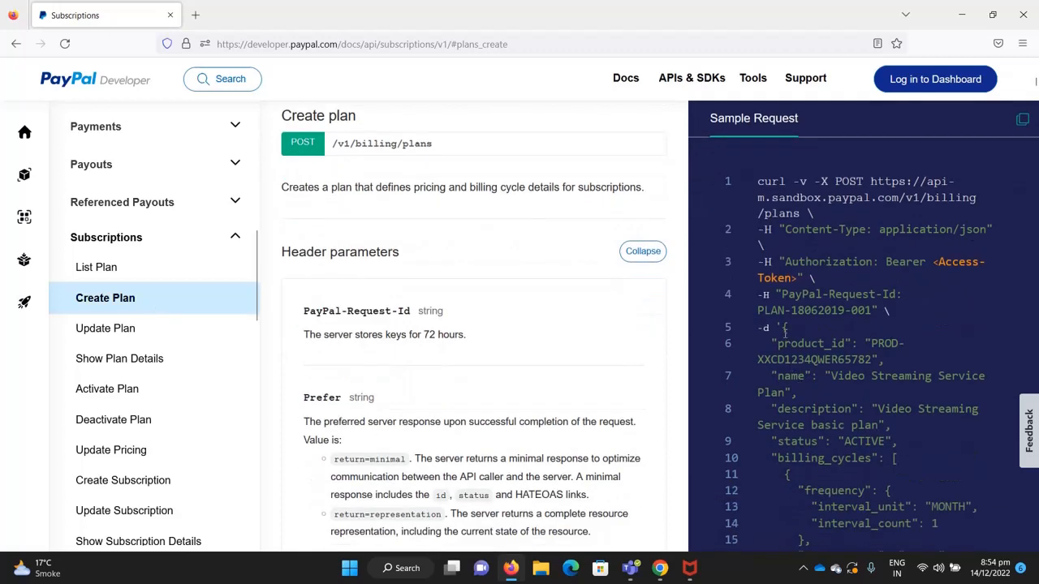
pyautogui.scroll(-3)
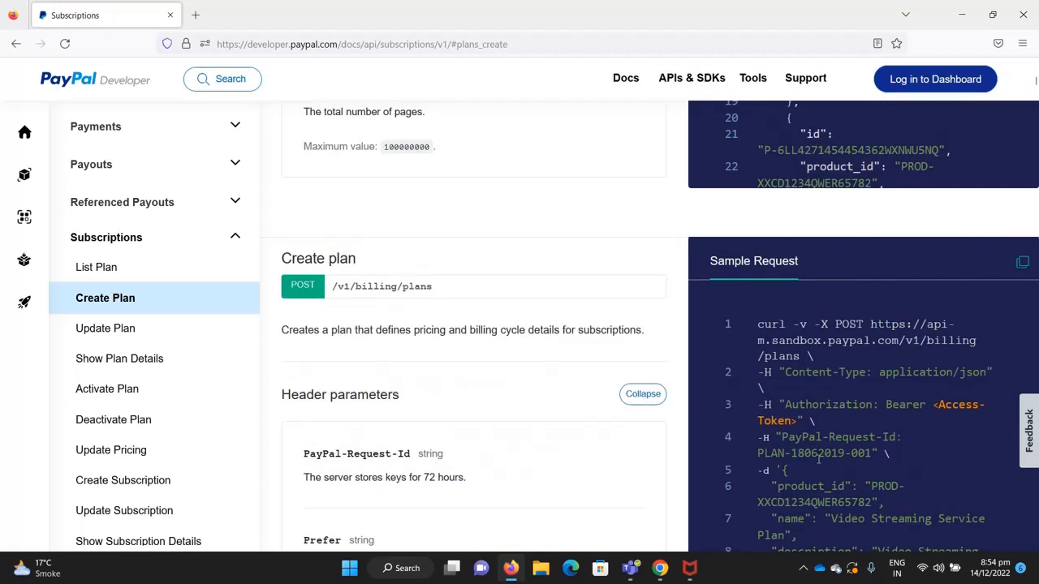
pyautogui.scroll(-3)
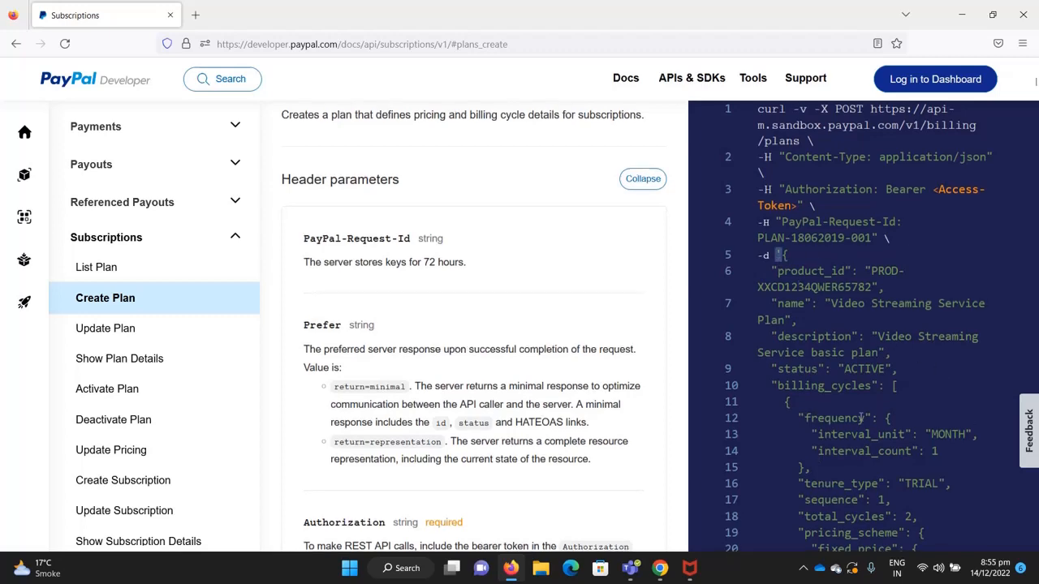
pyautogui.scroll(-3)
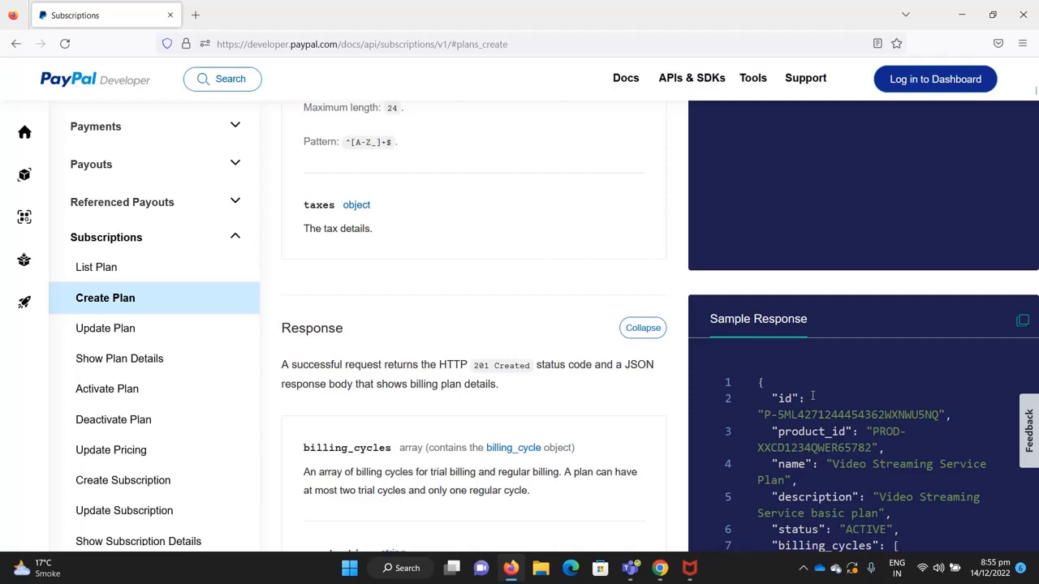
# - Scroll to the Create plan sample curl request to start selecting its JSON body after -d
pyautogui.scroll(-3)
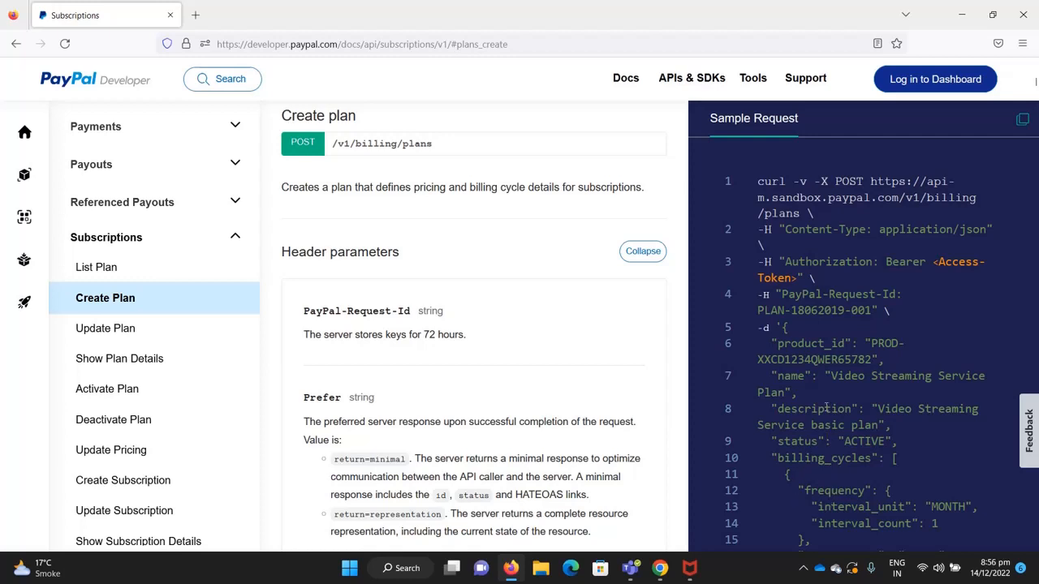
pyautogui.moveTo(807, 370)
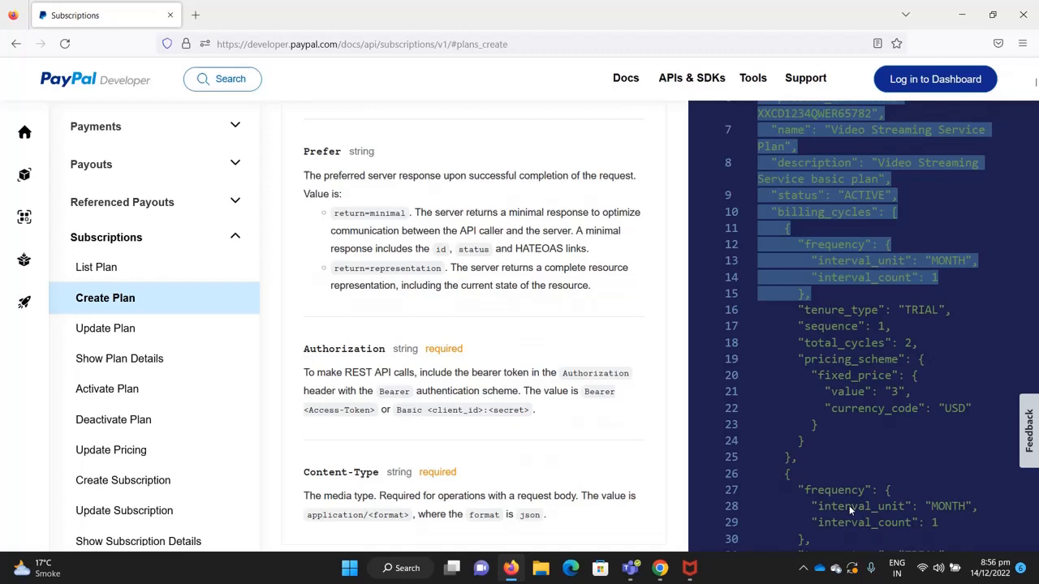
# - Select the JSON body down to its closing brace at line 70, then open a new tab
pyautogui.scroll(-3)
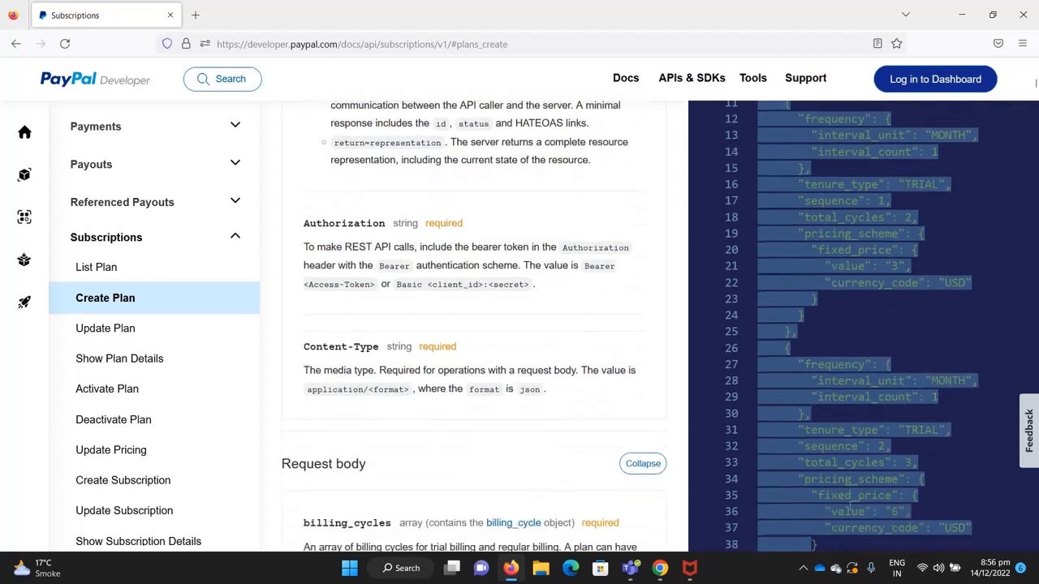
pyautogui.scroll(-3)
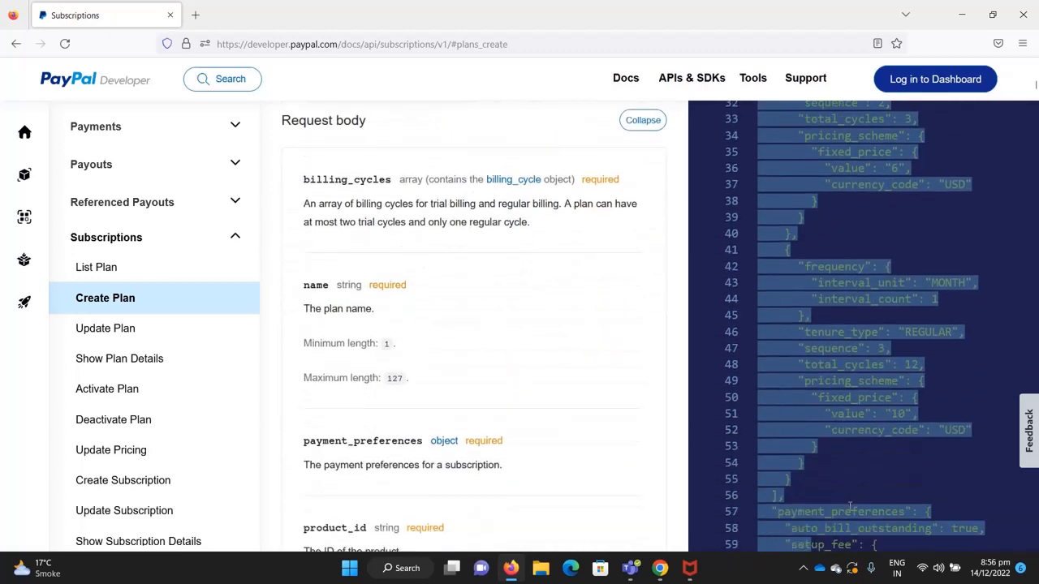
pyautogui.scroll(-3)
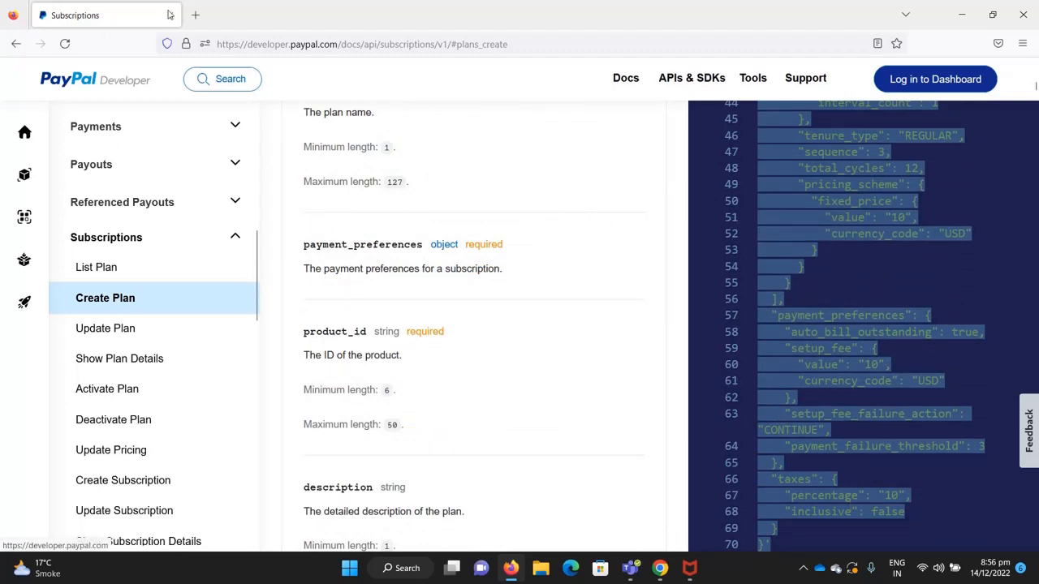
pyautogui.click(195, 14)
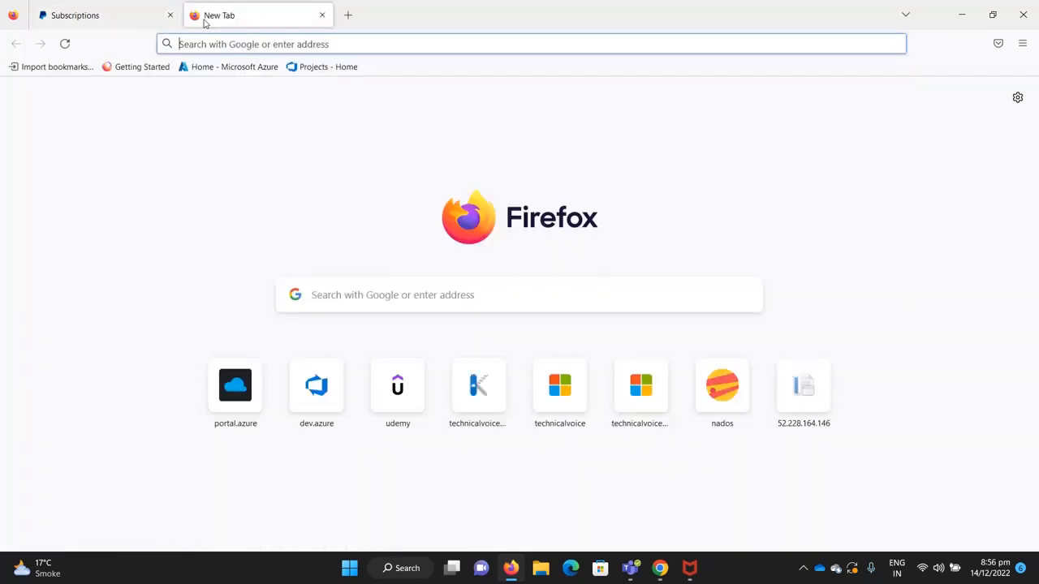
# - Search 'convert json to c#' and open the json2csharp.com converter result
pyautogui.write('convert json')
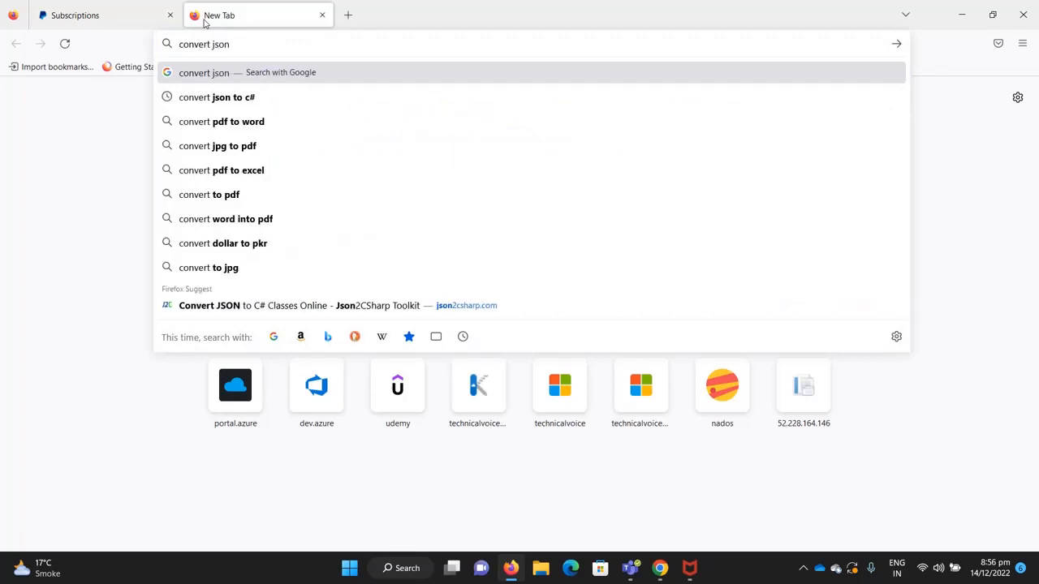
pyautogui.click(217, 96)
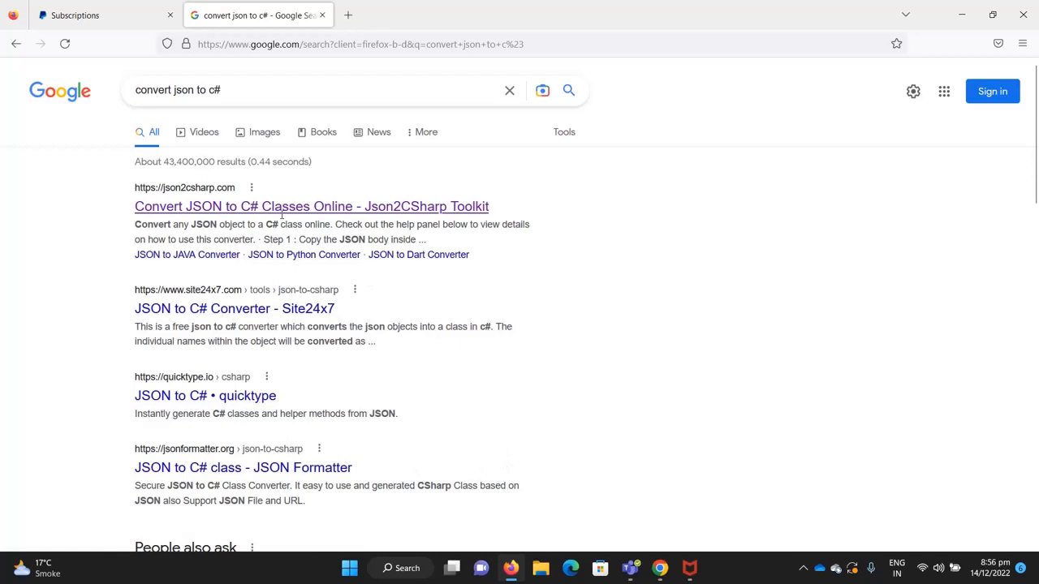
pyautogui.click(311, 207)
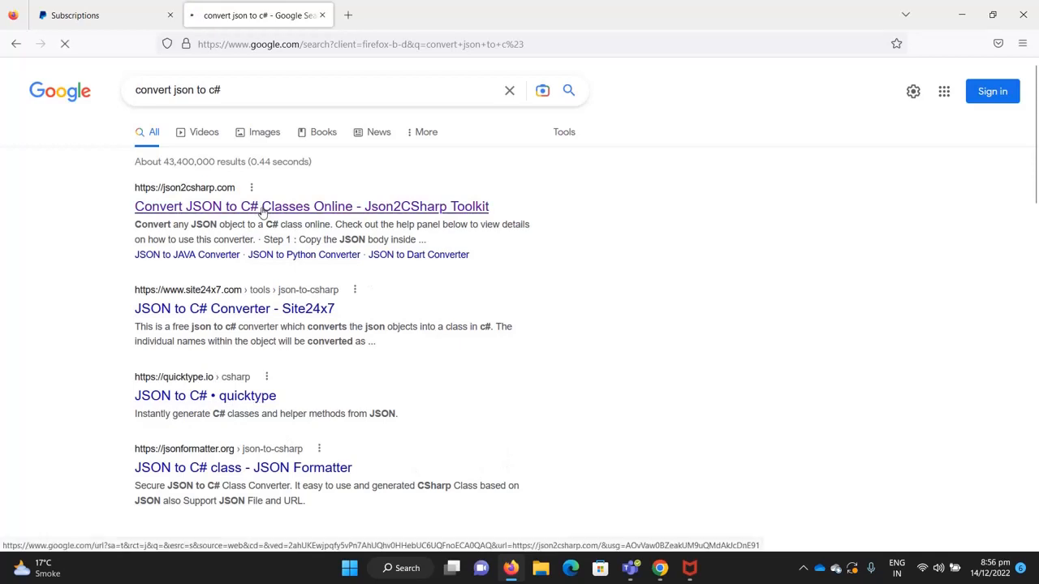
pyautogui.click(311, 206)
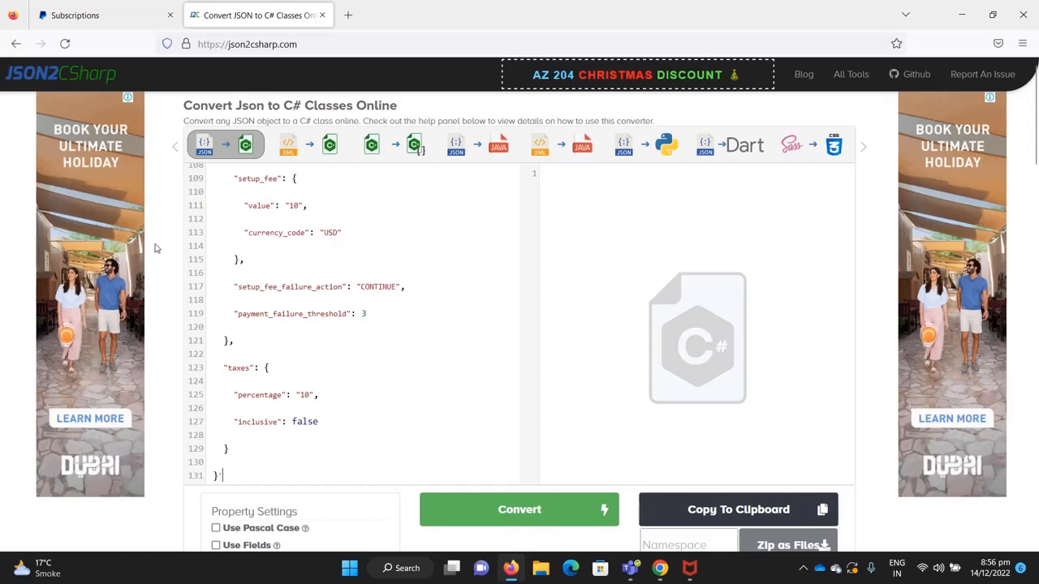
# - Convert the pasted Create plan JSON to C# classes and download them as json2csharp.zip
pyautogui.click(519, 509)
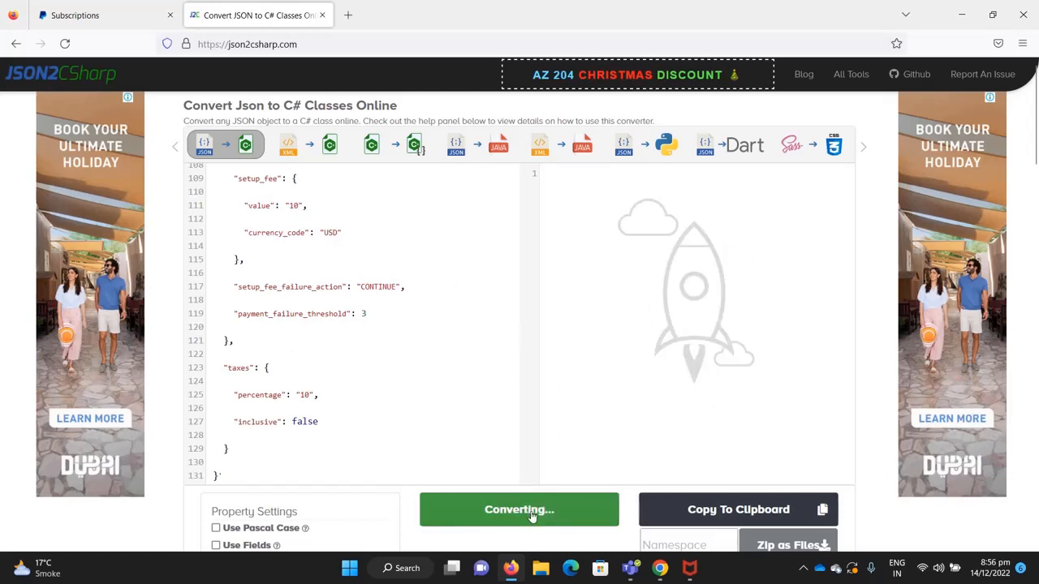
pyautogui.click(519, 510)
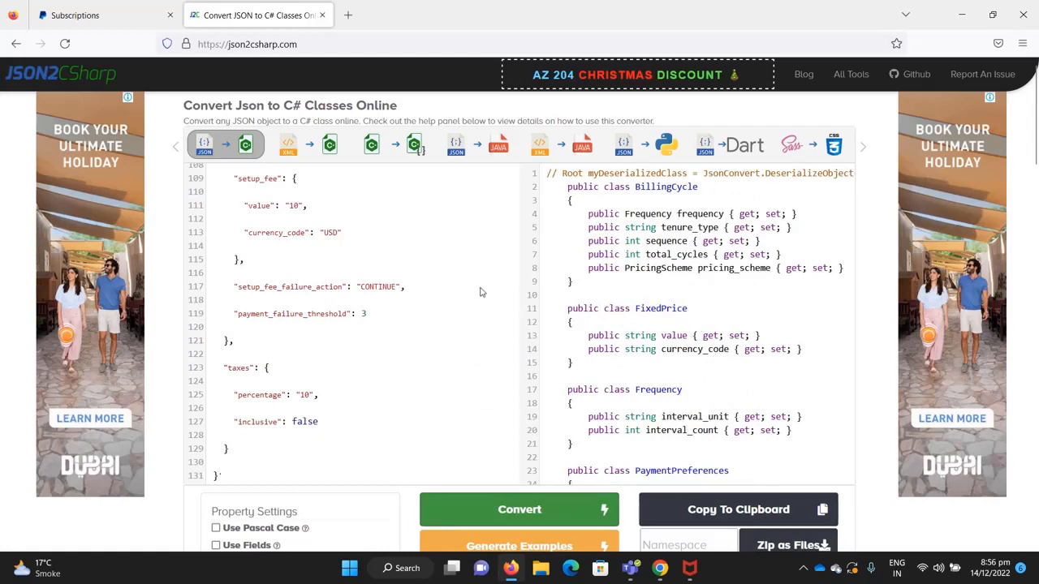
pyautogui.scroll(-3)
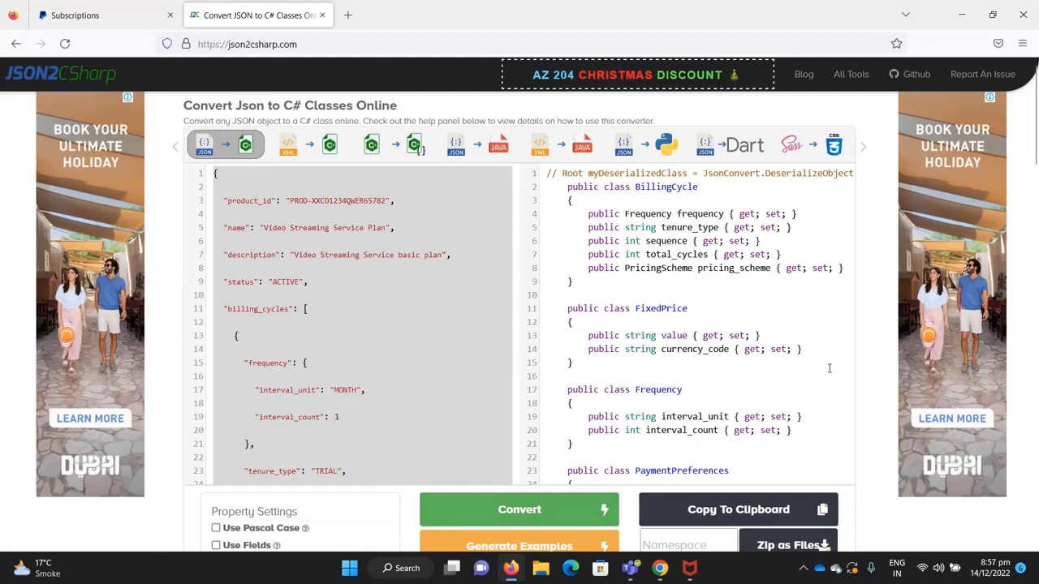
pyautogui.click(785, 544)
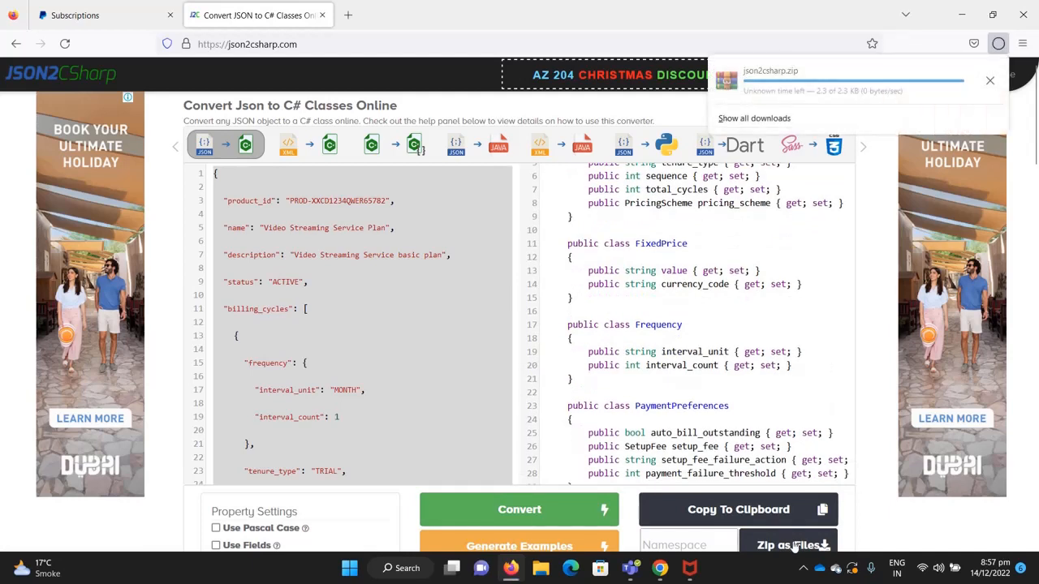